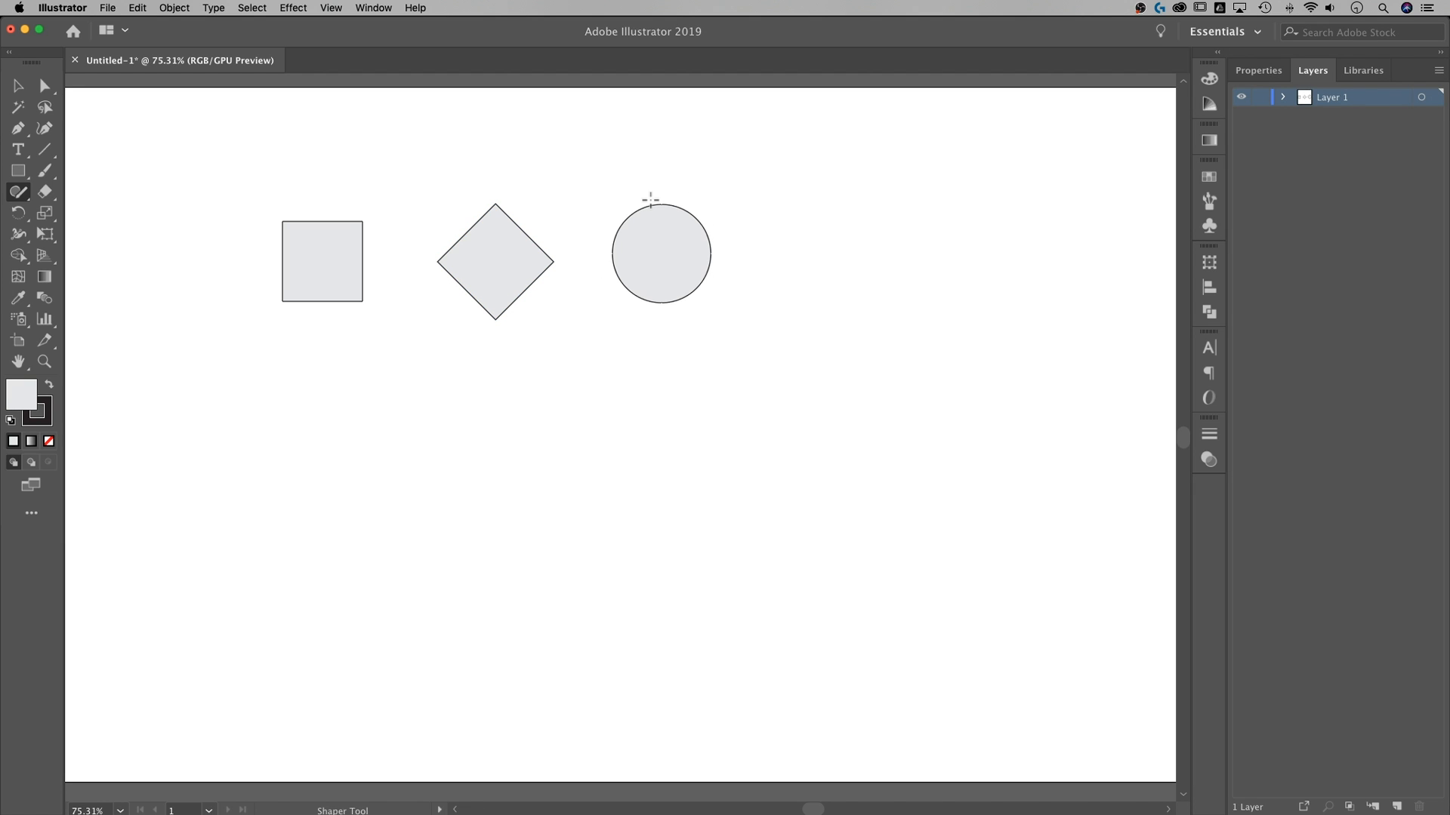
{"action": "mouse_move", "coordinate": [777, 215]}
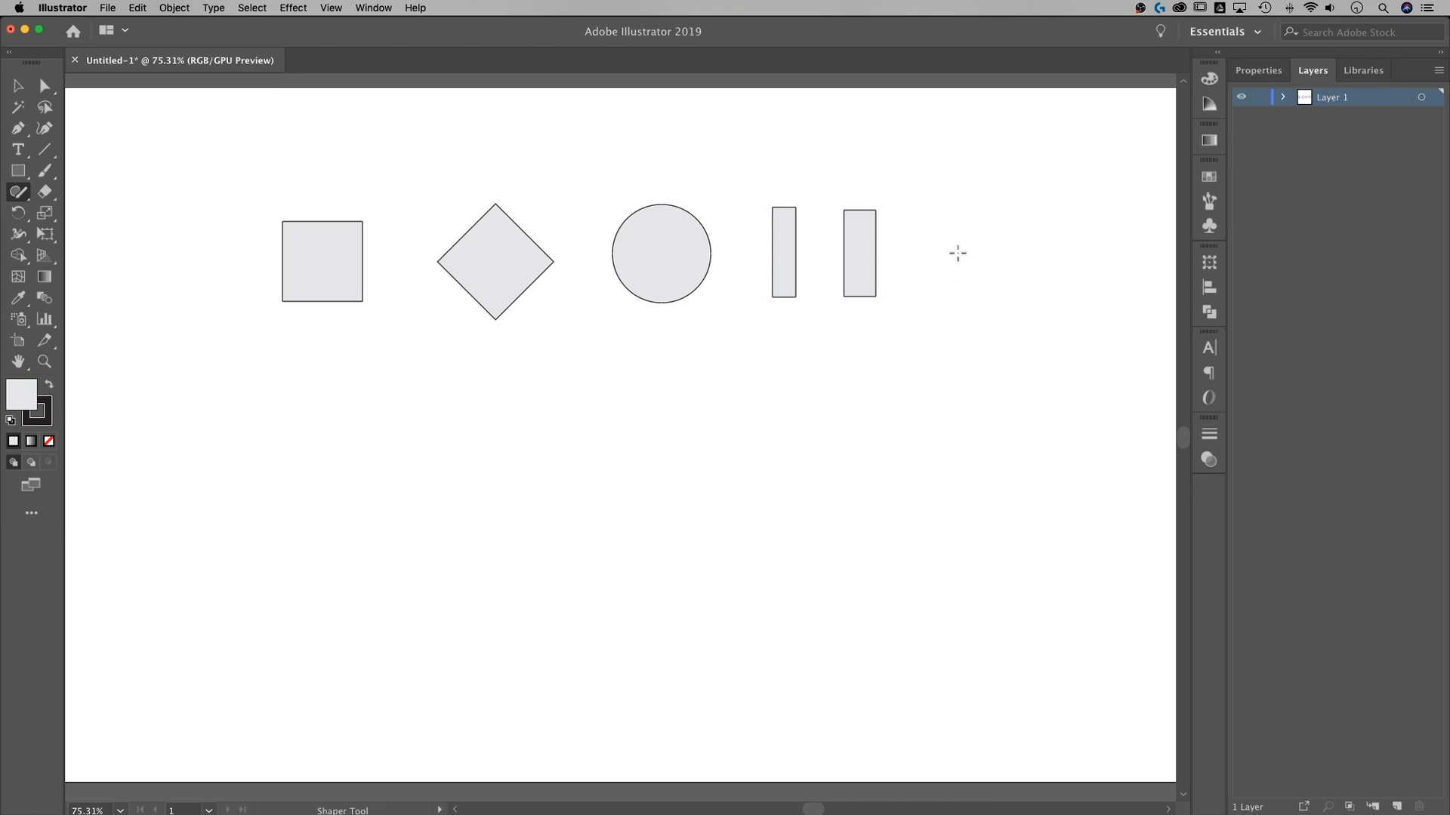
{"action": "mouse_move", "coordinate": [933, 333]}
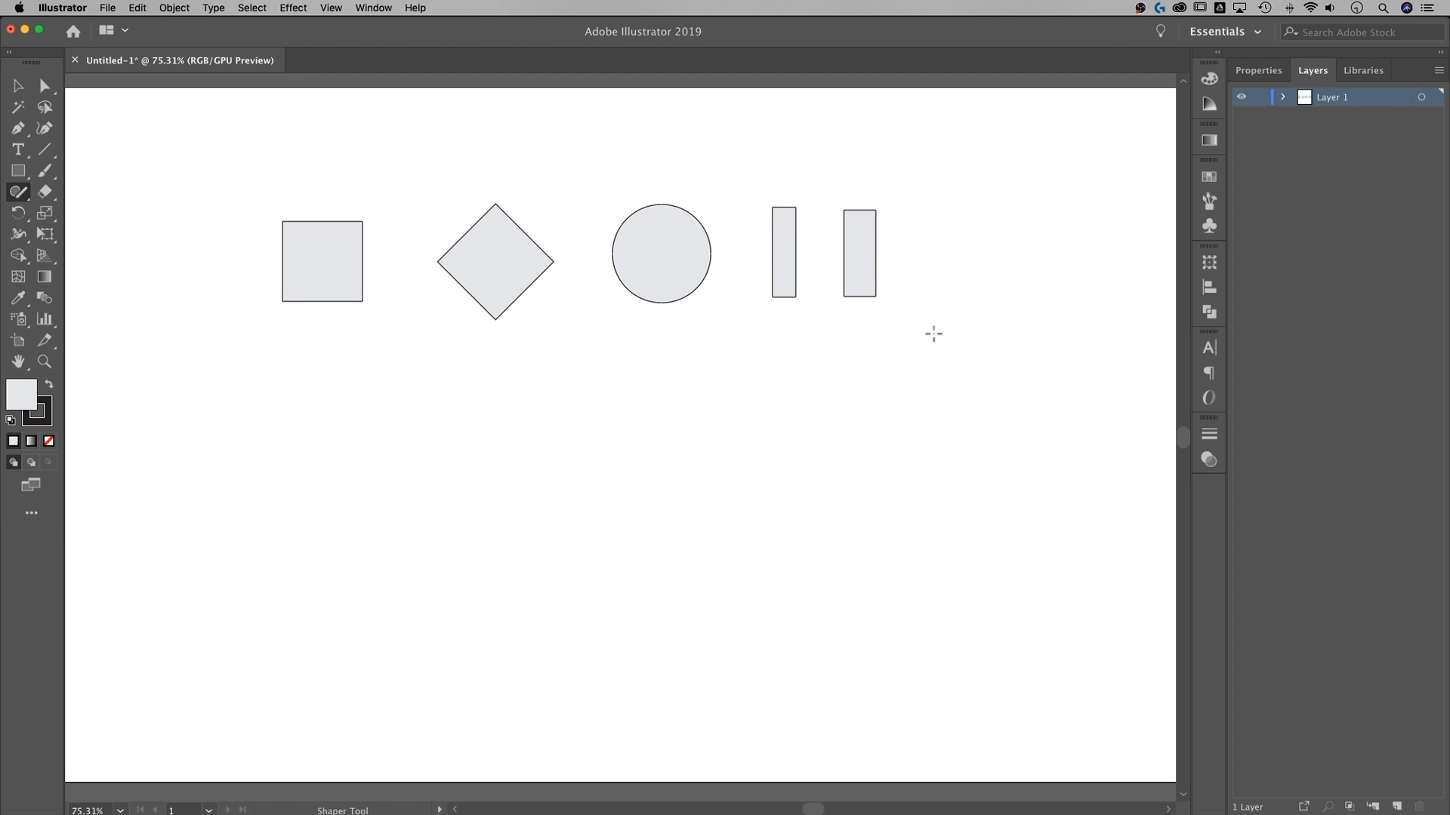